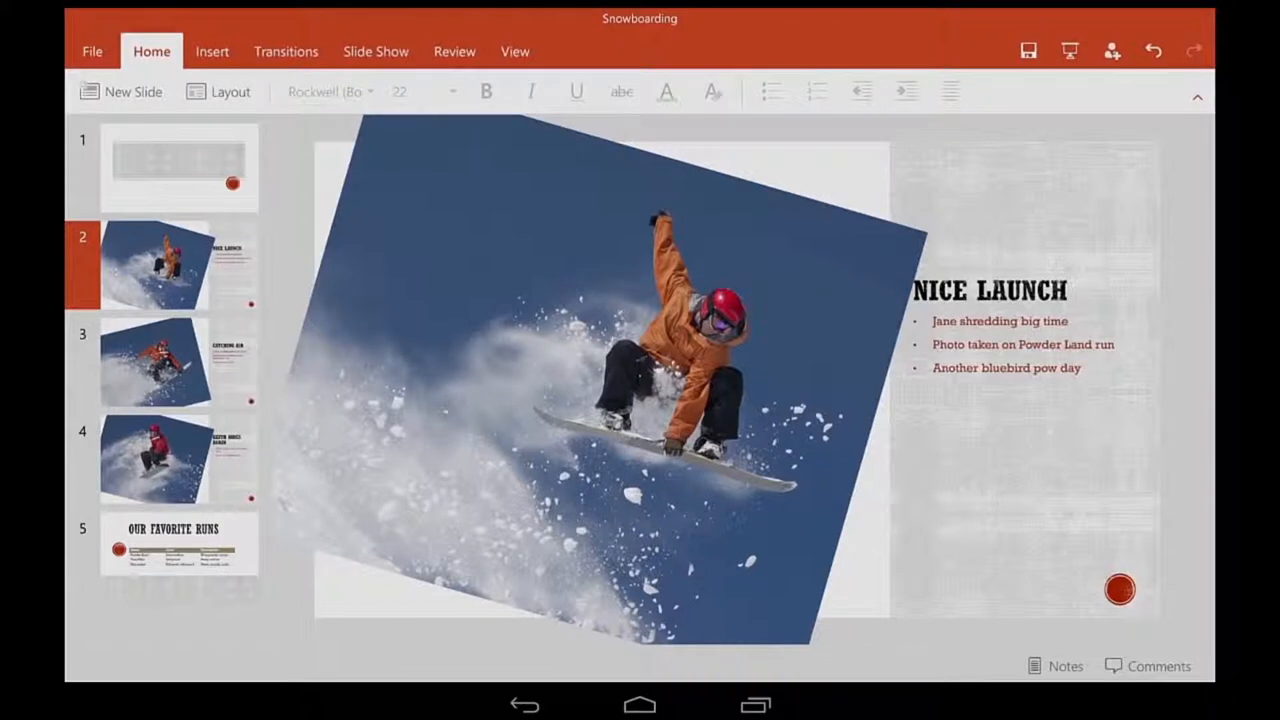
- Open slide 1, the title slide with empty title and subtitle placeholders
left_click(178, 168)
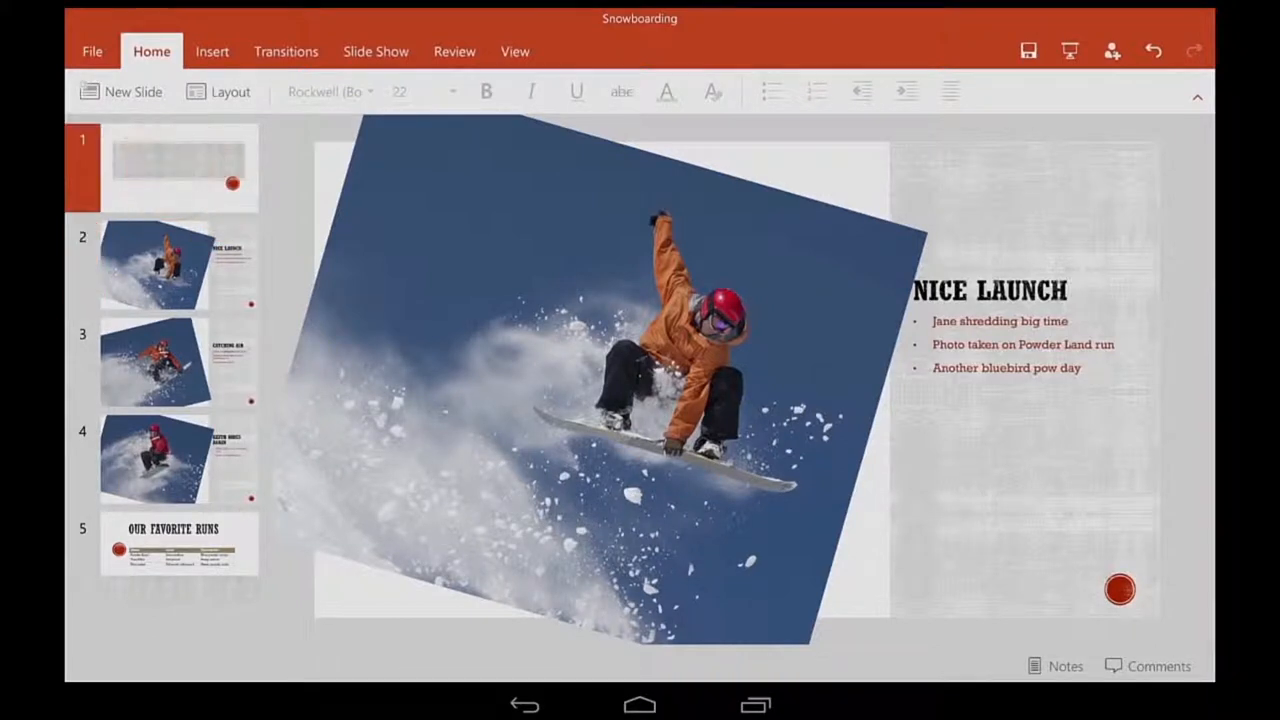
left_click(178, 167)
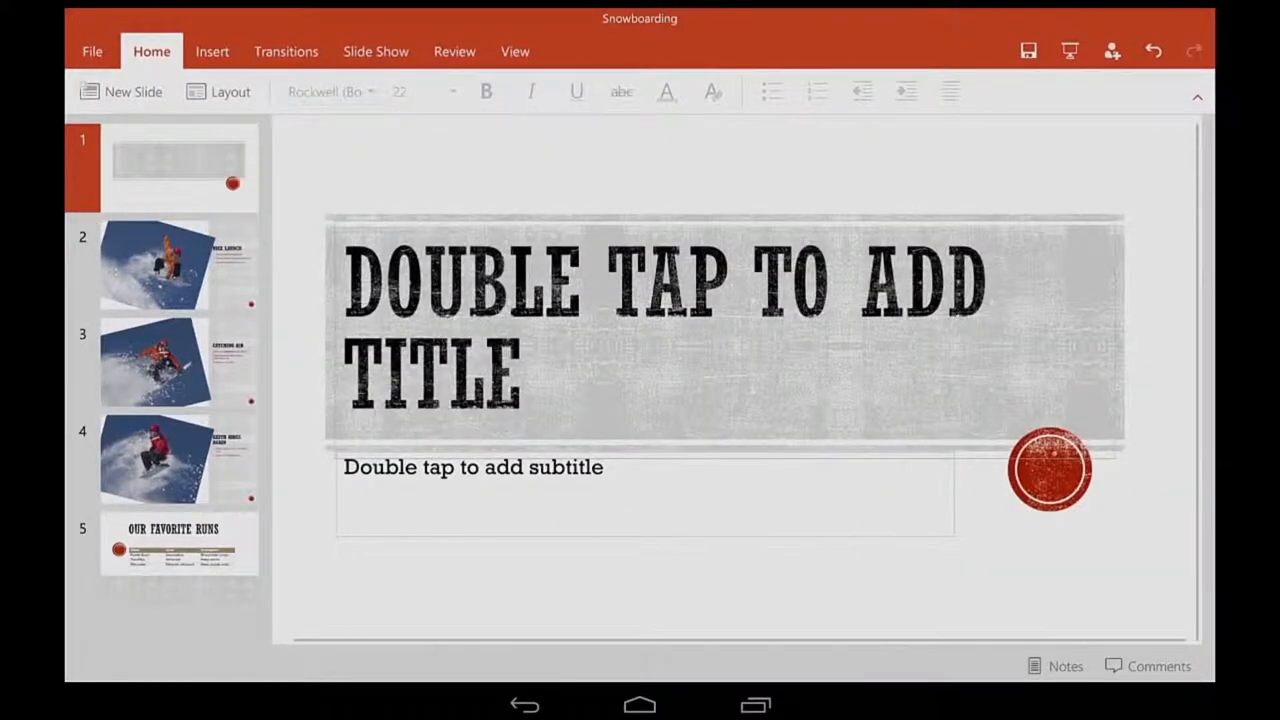
- Title the slide SNOWBOARDING TRIP with subtitle 'Featuring: Jane, Chris, and Doug'
left_click(640, 360)
type("Starring: Jane,")
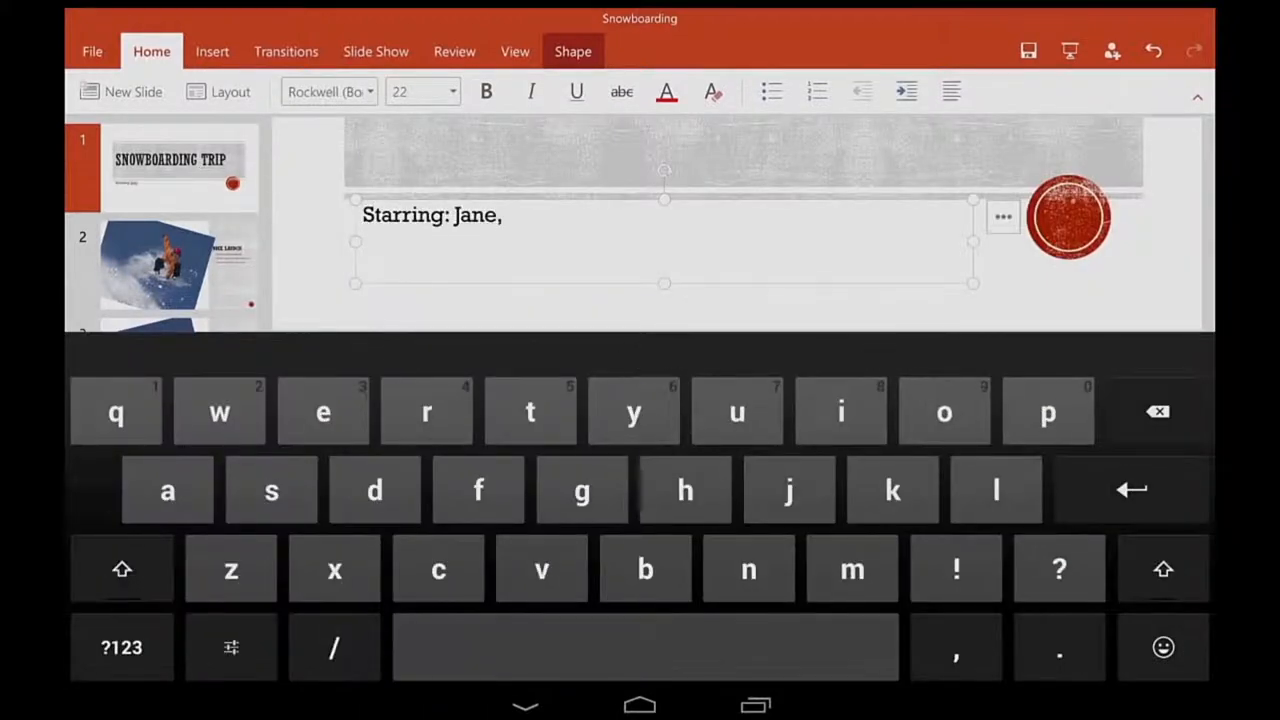
type("Chris, and Doug")
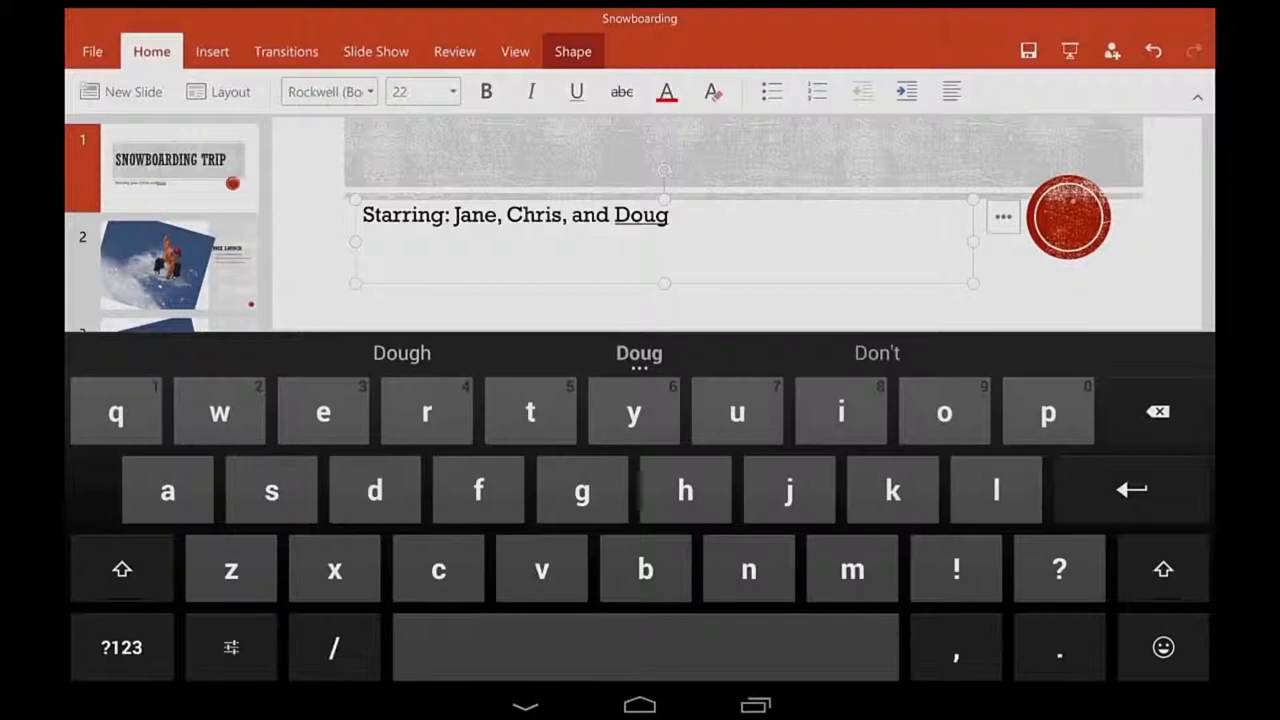
left_click(525, 705)
type("Featu")
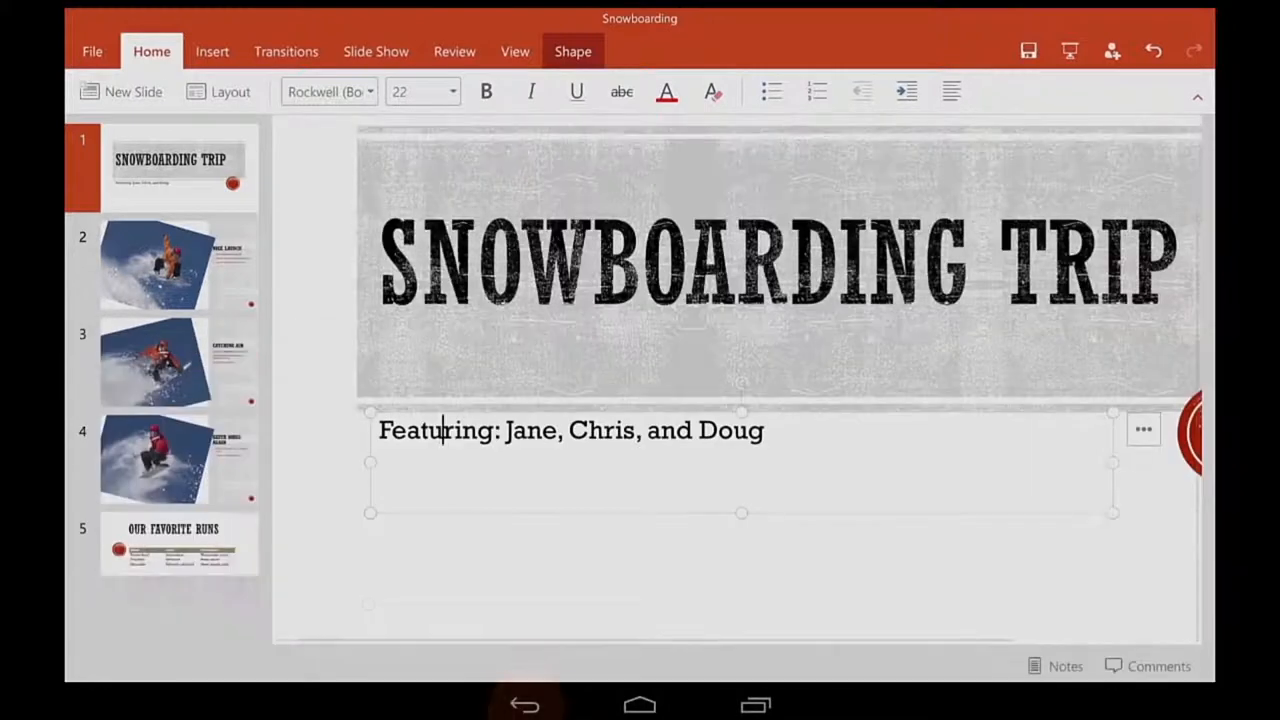
- Make 'Featuring' italic in the subtitle, then go to slide 2, NICE LAUNCH
left_click(580, 465)
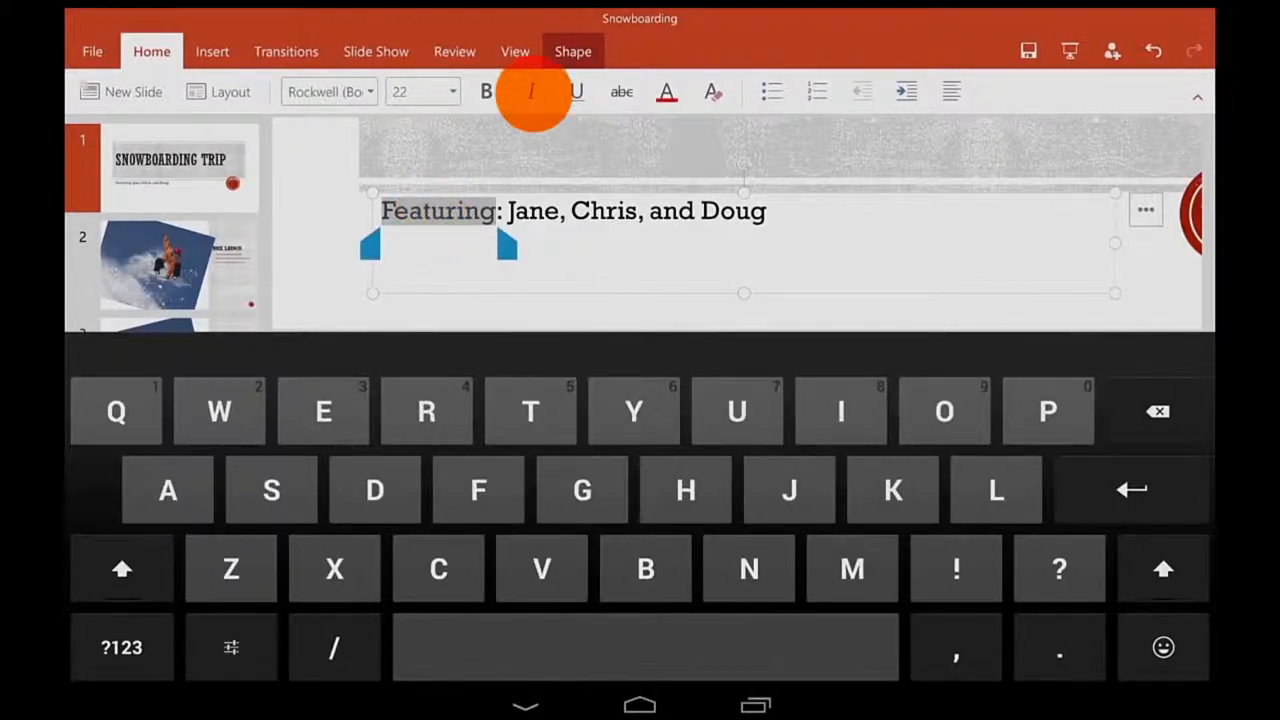
left_click(531, 91)
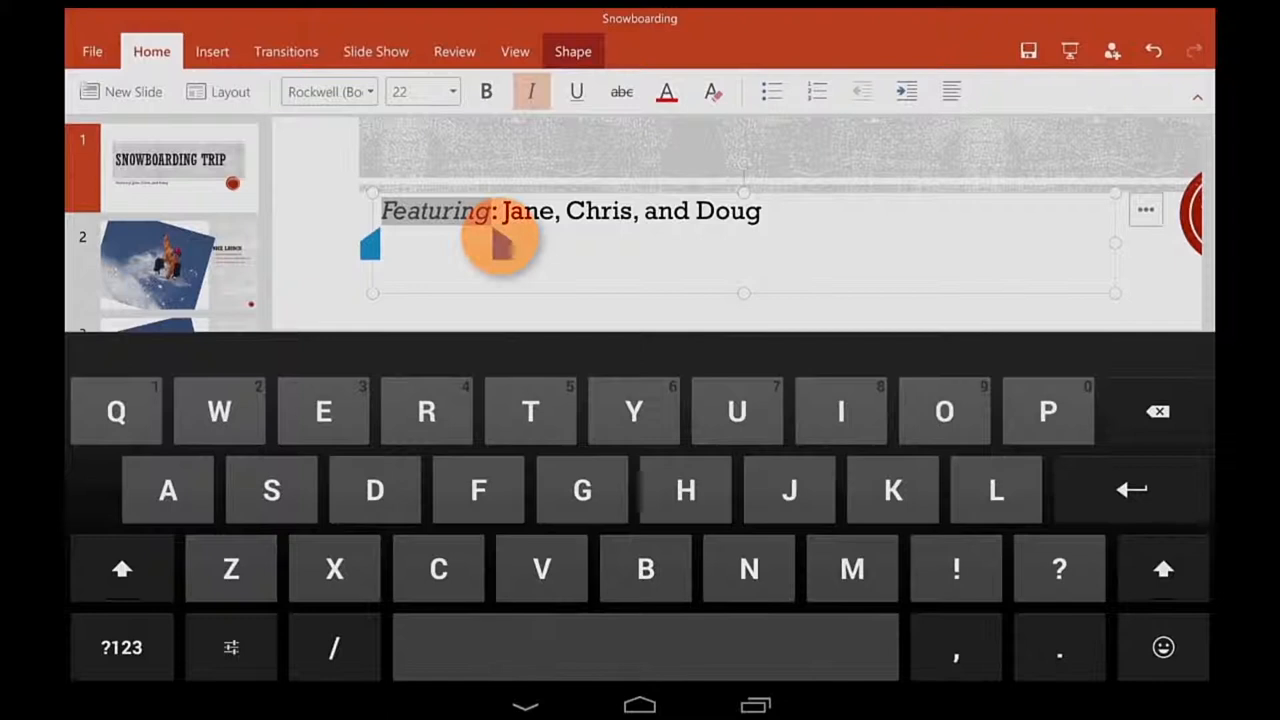
left_click(531, 91)
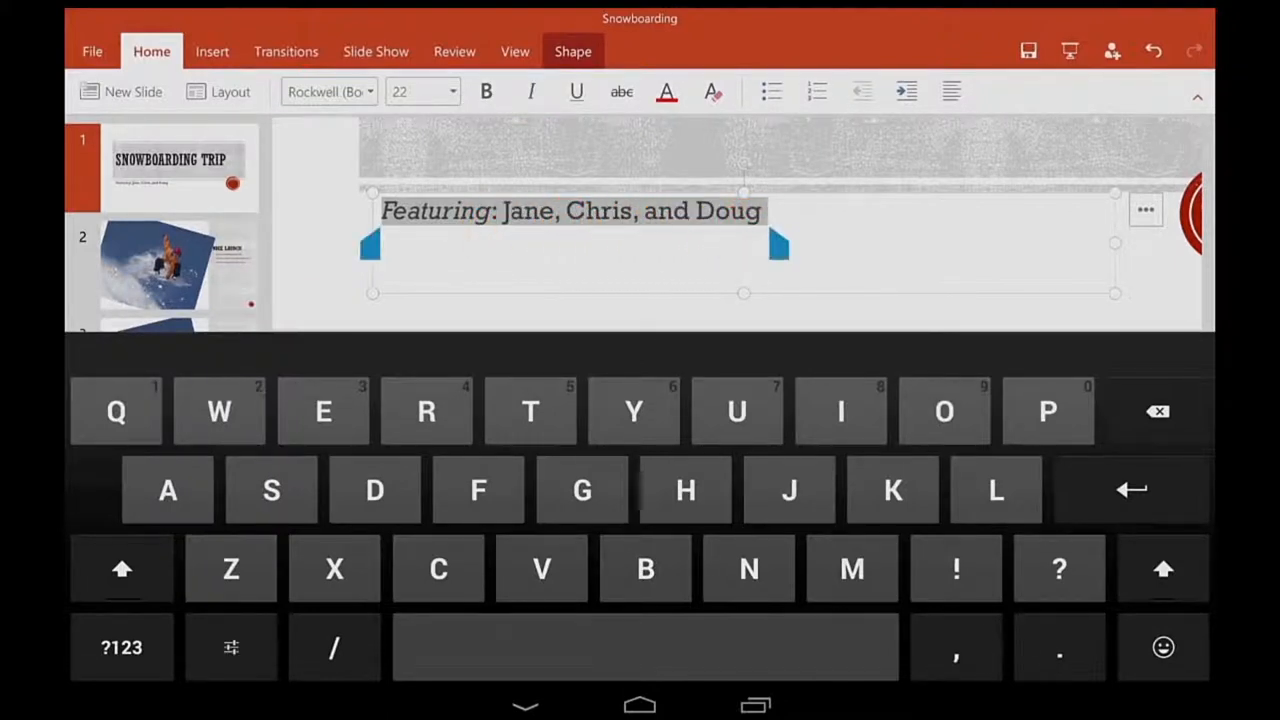
left_click(576, 91)
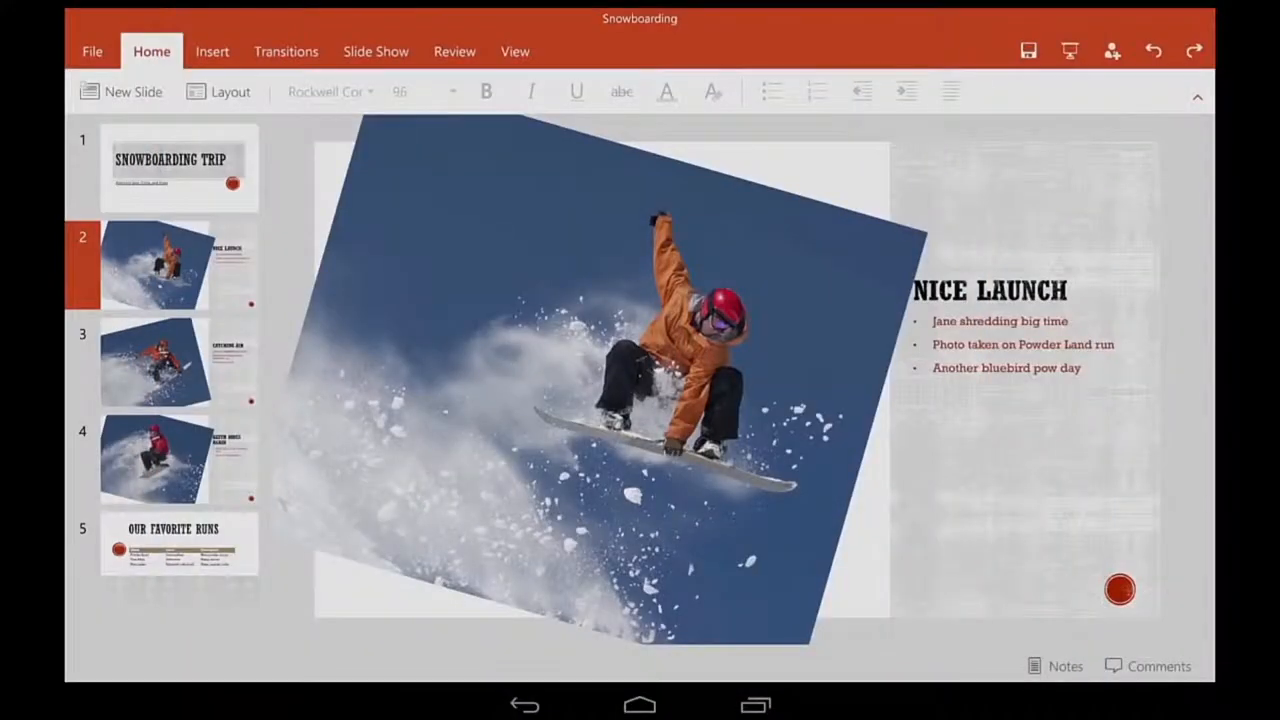
- Insert an oval speech-bubble callout from the Shapes gallery over the snowboarder photo
left_click(212, 51)
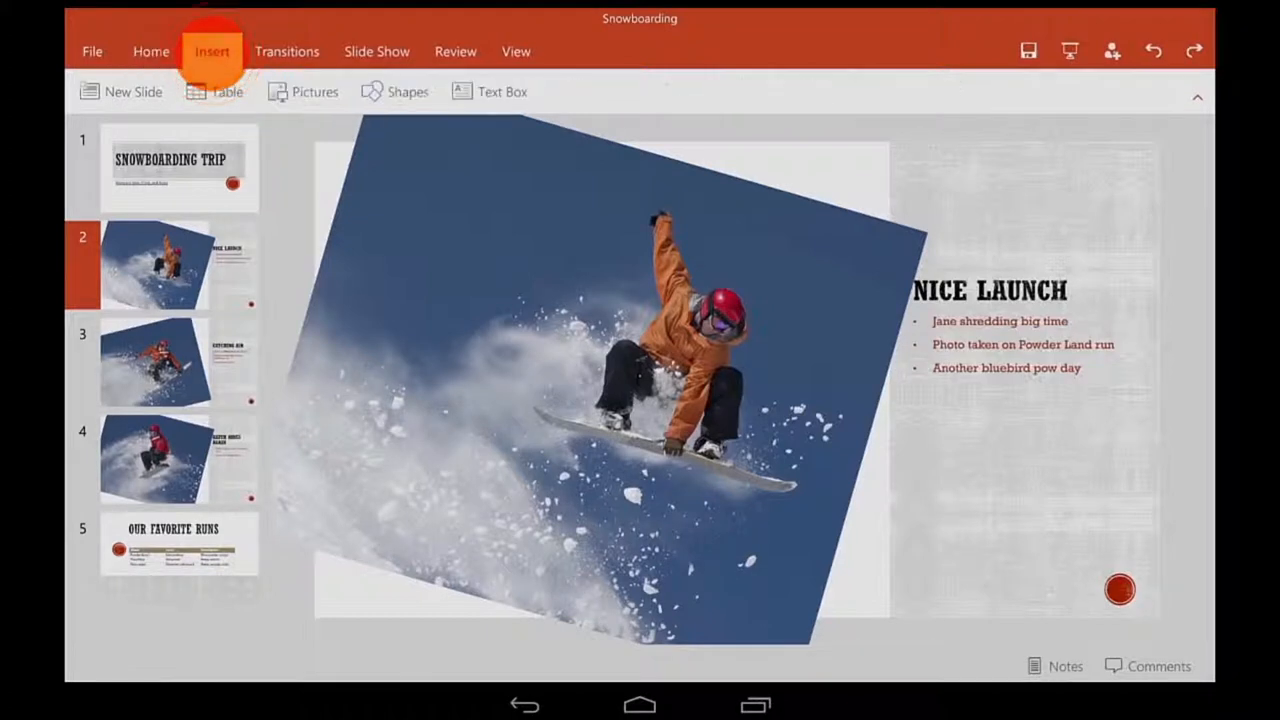
left_click(408, 91)
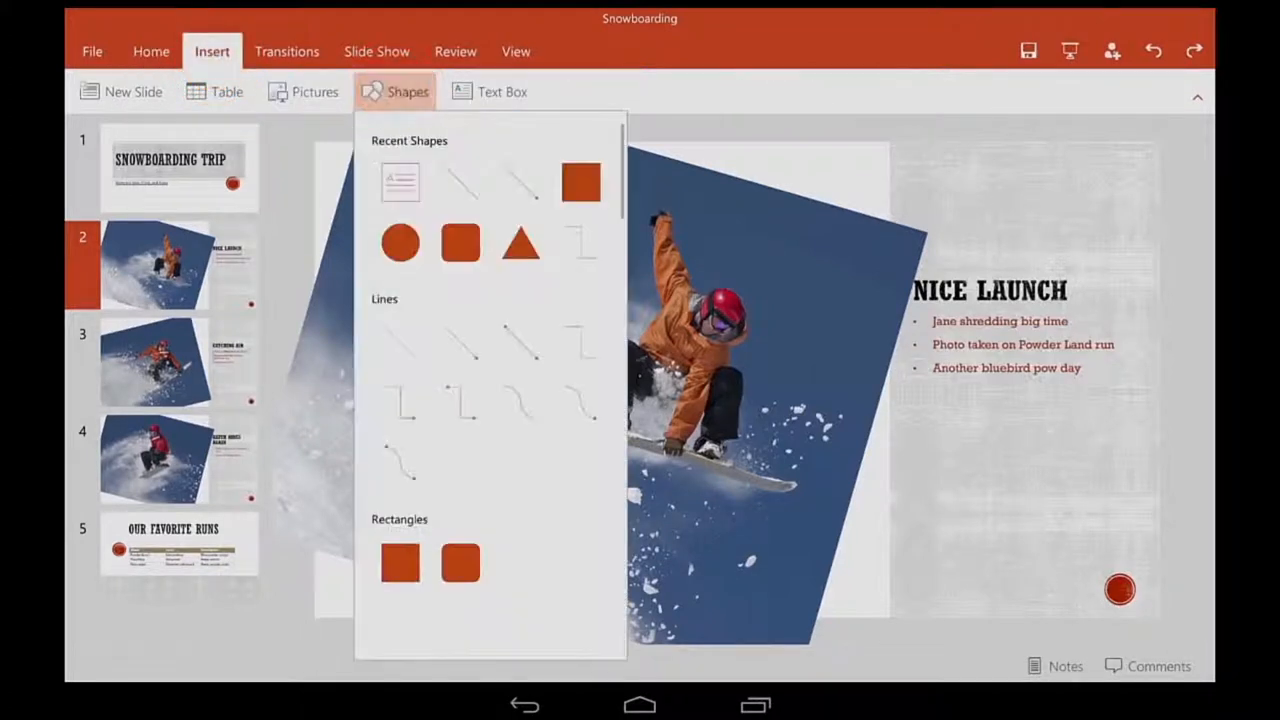
scroll("down", 3)
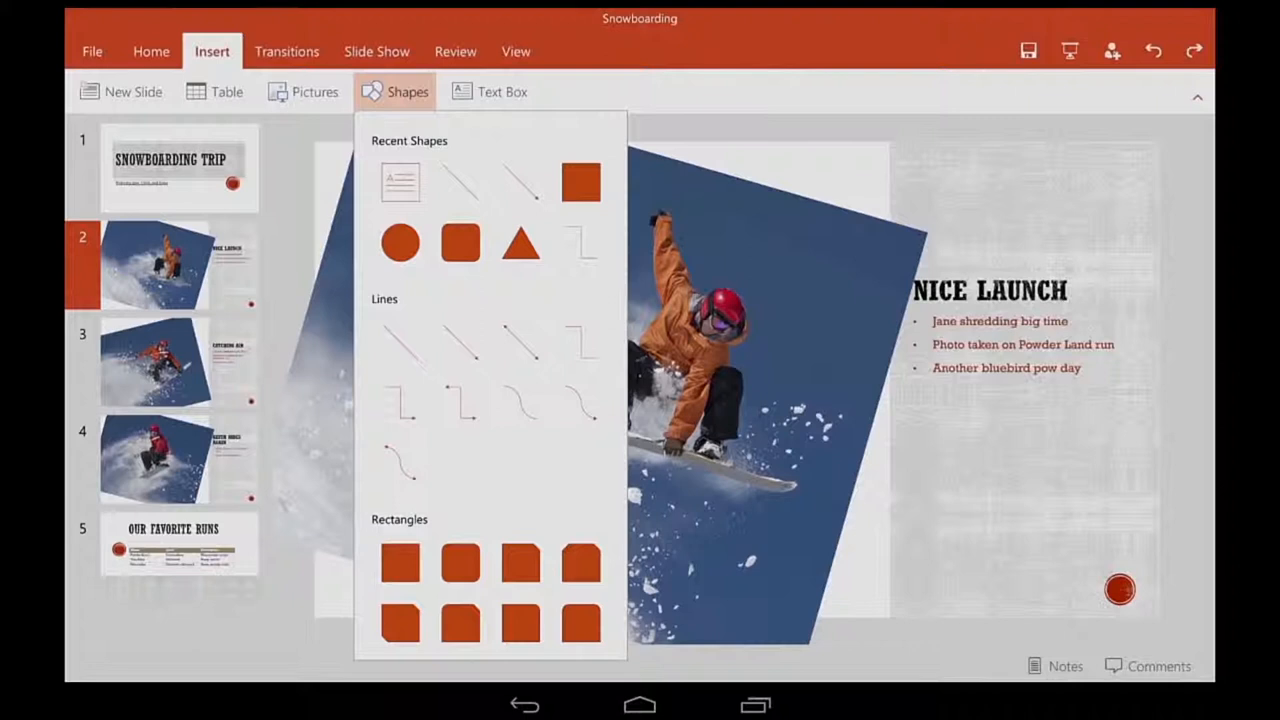
scroll("down", 3)
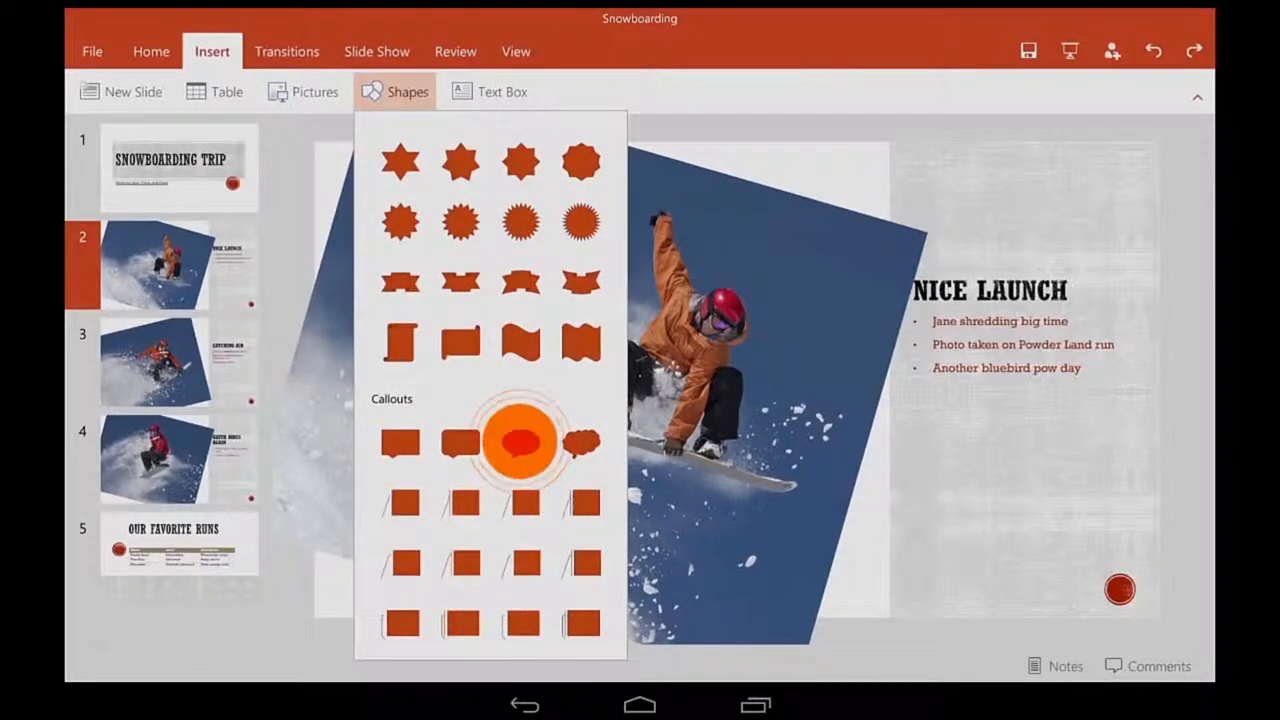
left_click(520, 443)
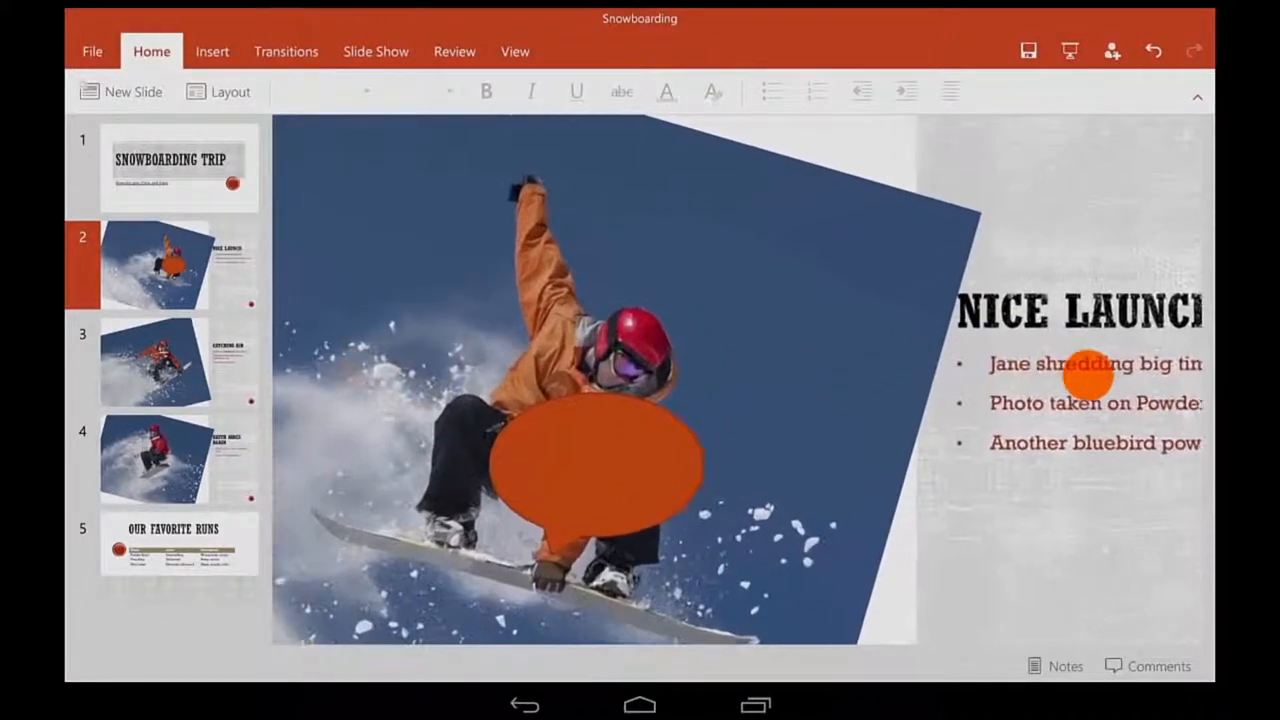
- Put 'GO BIG OR GO HOME!' in the callout and start the slide show
left_click(595, 465)
type("GO BIG OR GO HOME!")
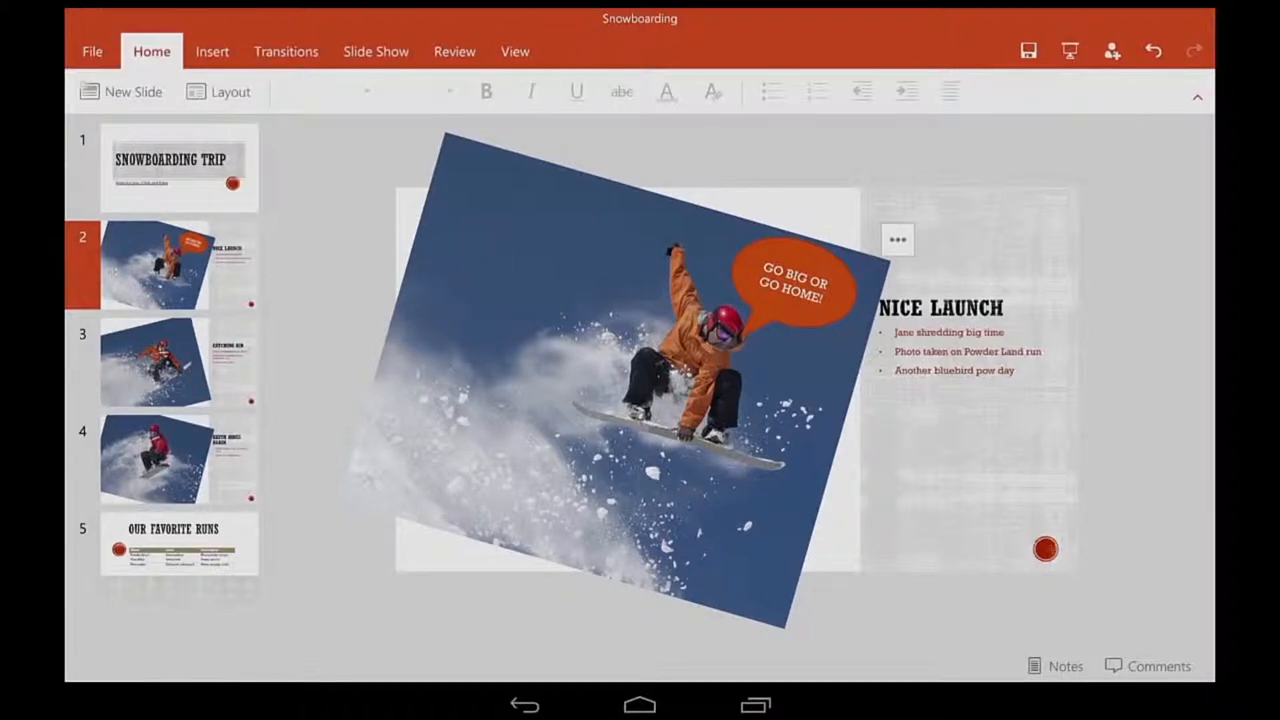
left_click(375, 51)
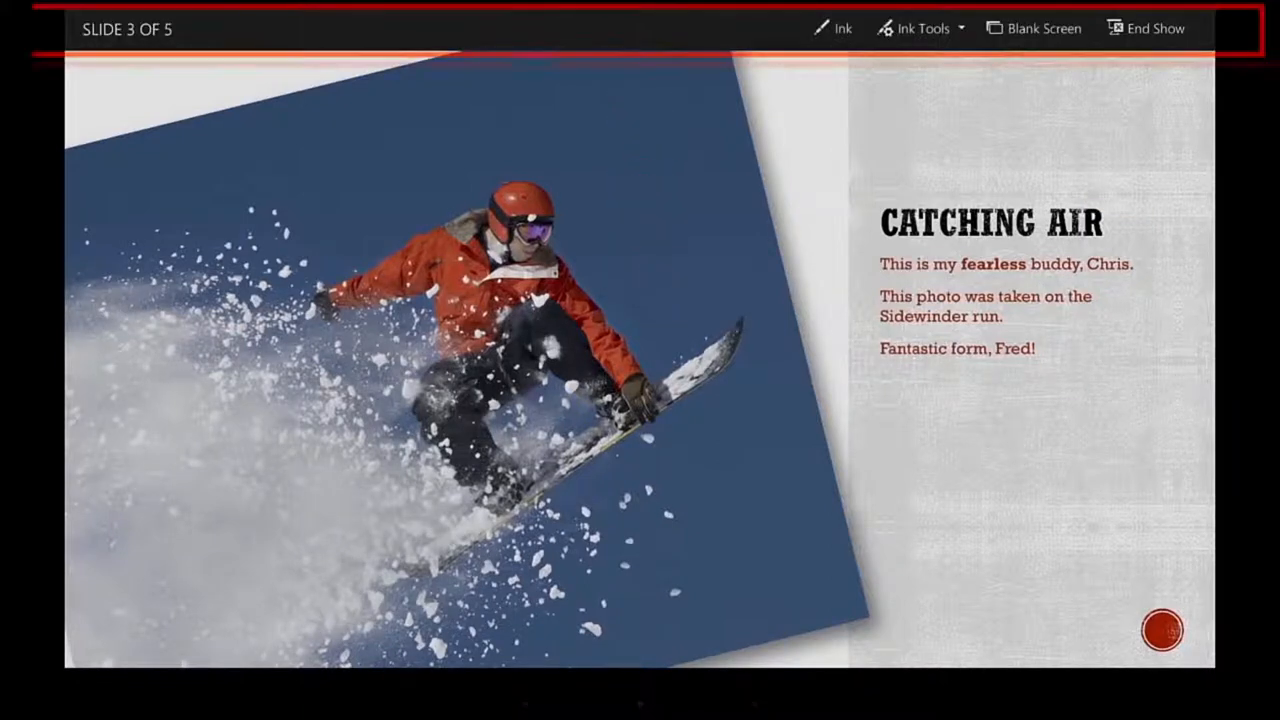
- Draw a red zigzag ink line below the CATCHING AIR text on slide 3
left_click(832, 28)
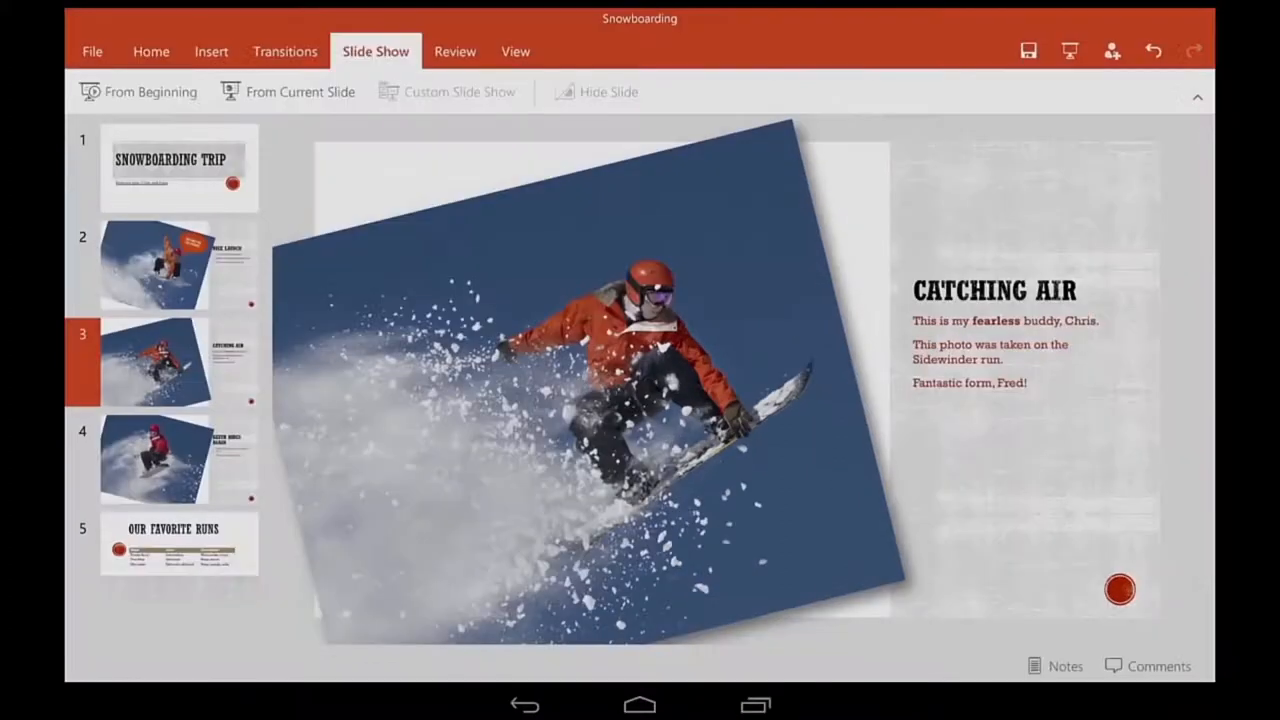
left_click(980, 480)
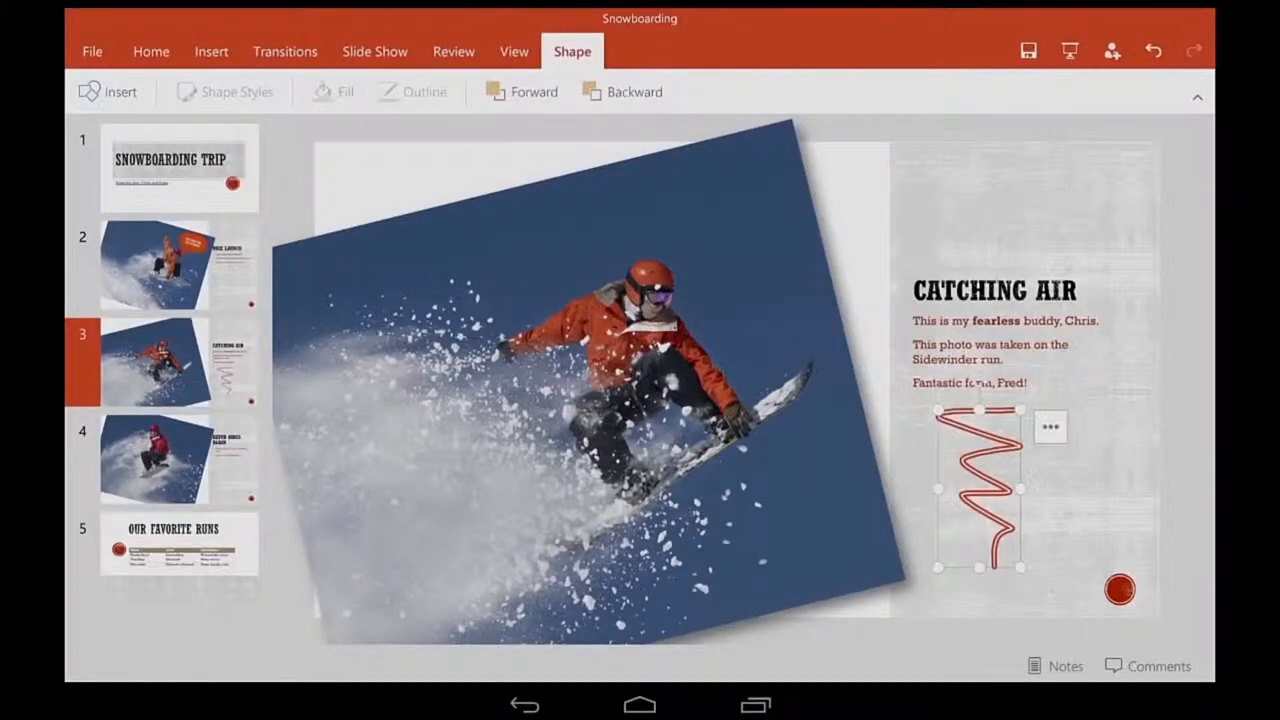